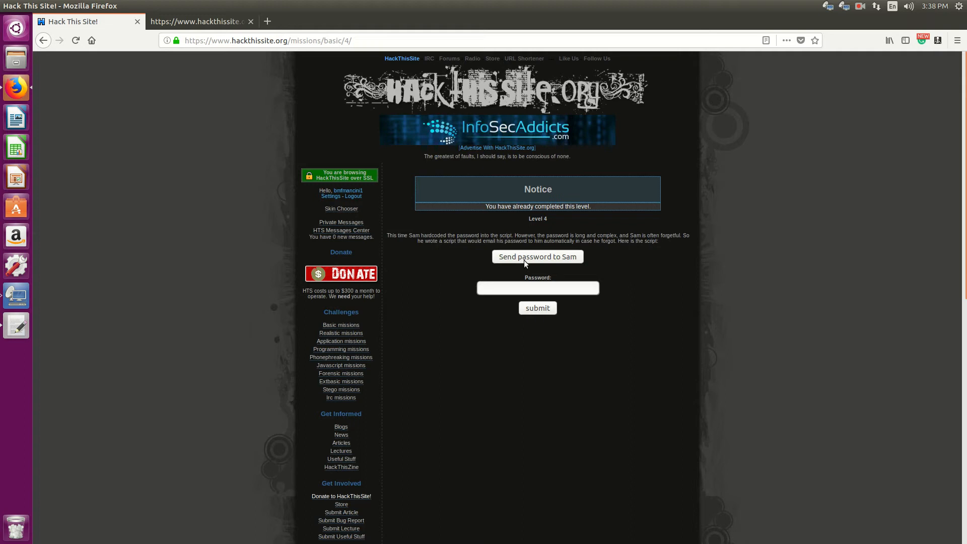
Step: View the Level 4 mission page's source, then close the extra source tab
right_click(445, 265)
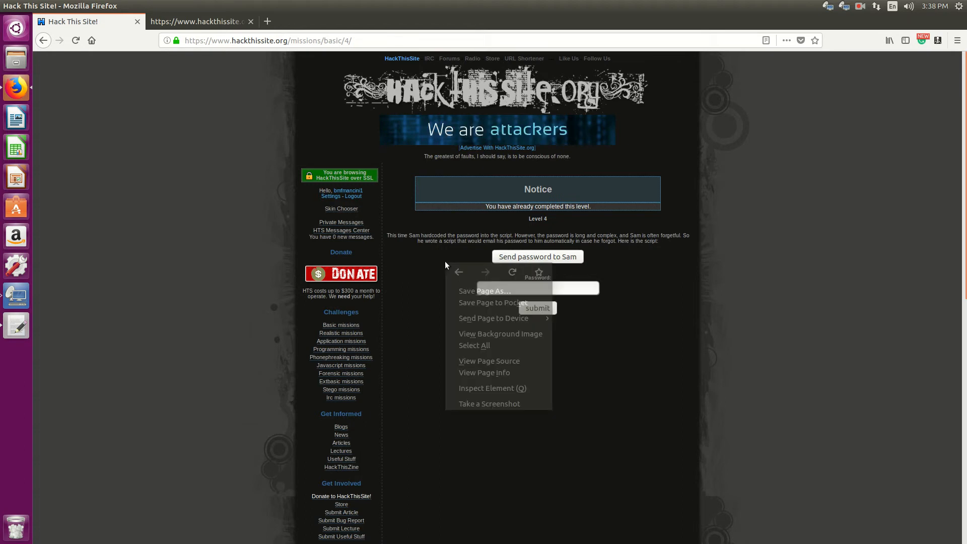
mouse_move(485, 360)
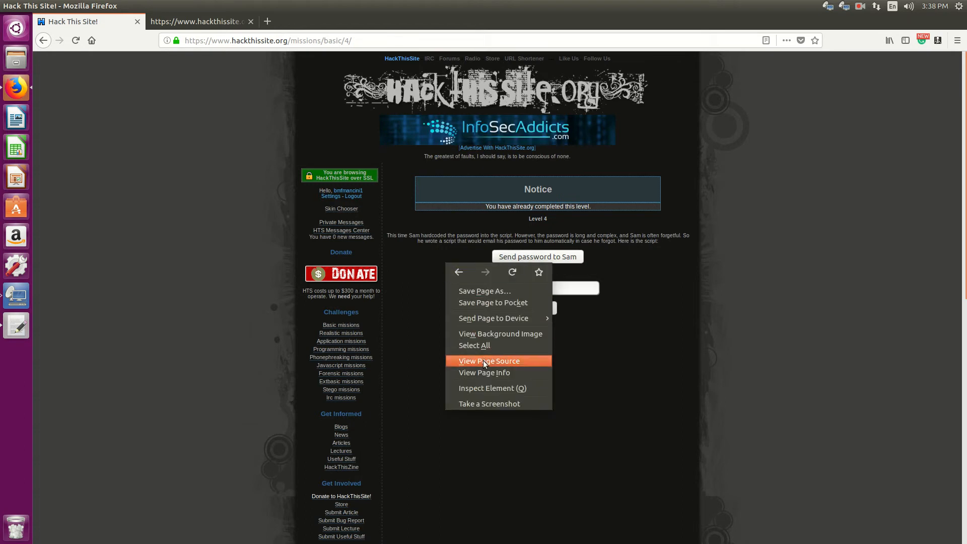
click(488, 361)
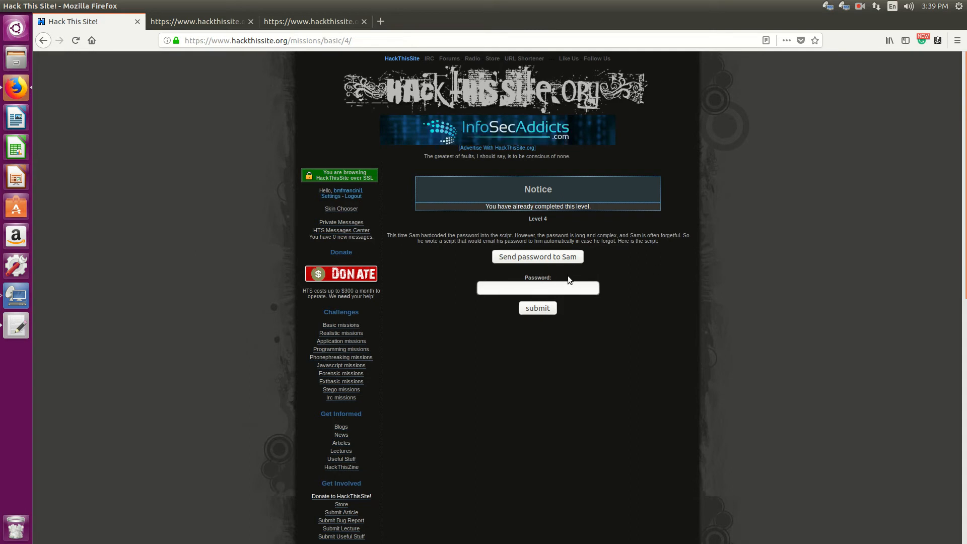
mouse_move(586, 270)
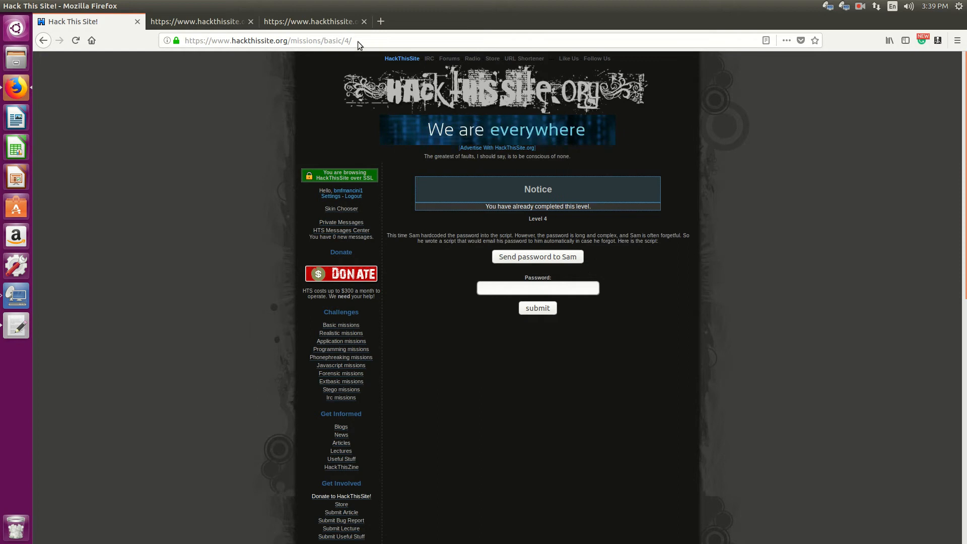
click(312, 21)
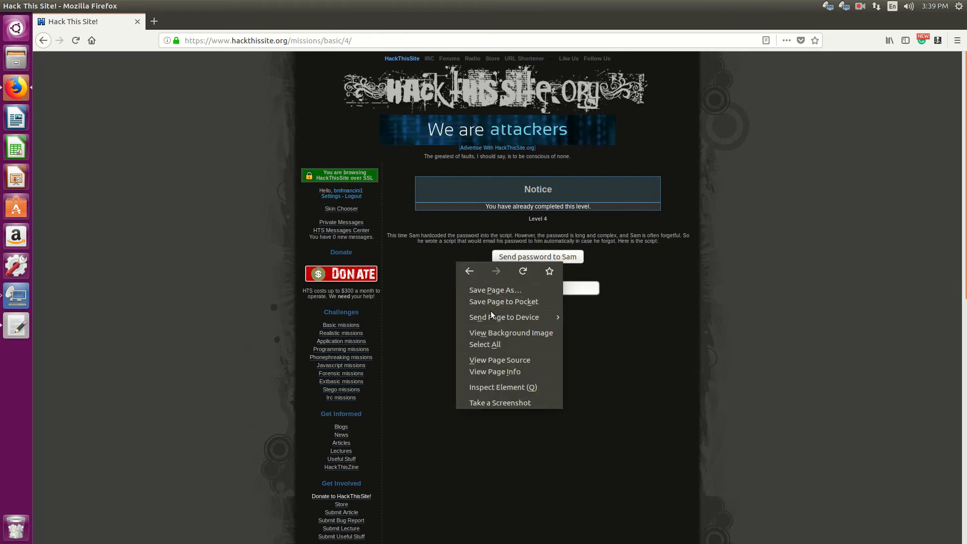
mouse_move(499, 359)
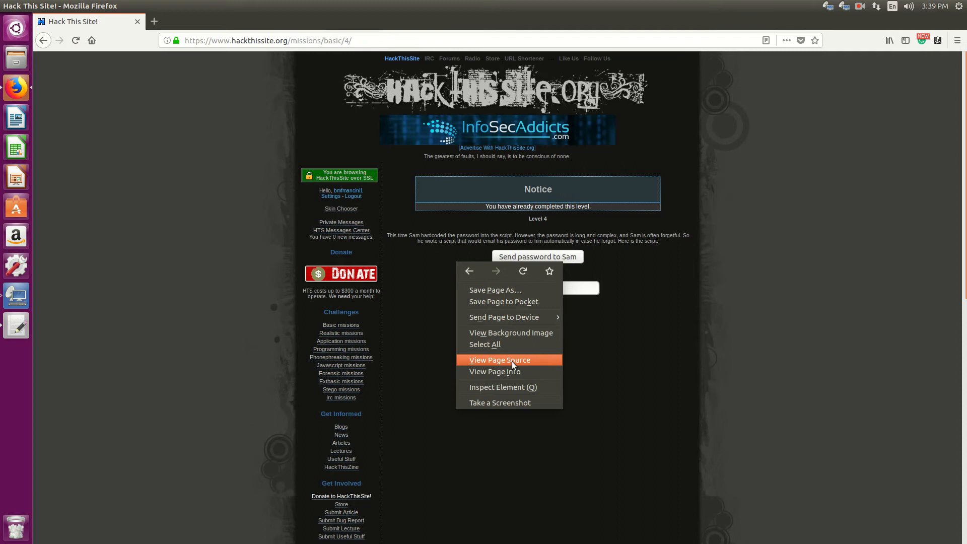
click(499, 359)
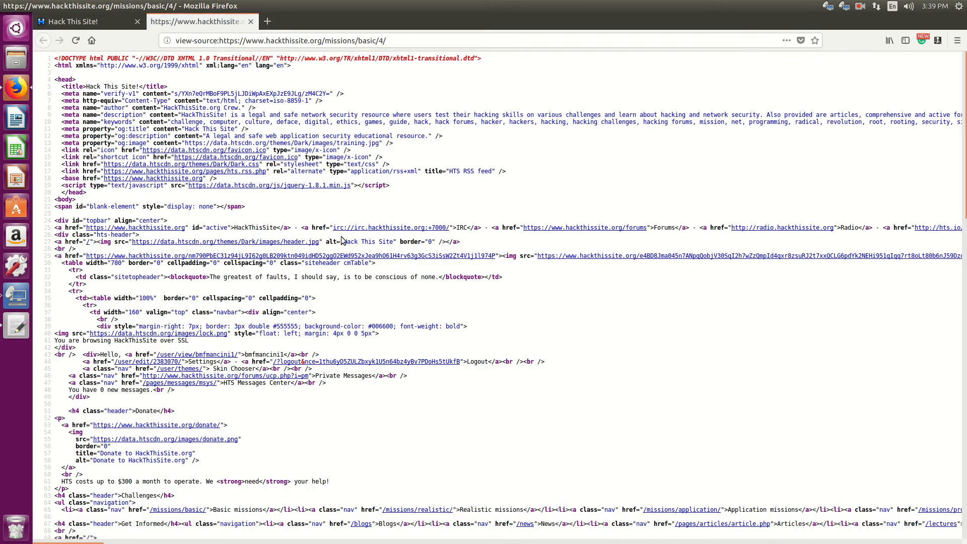
scroll(down, 3)
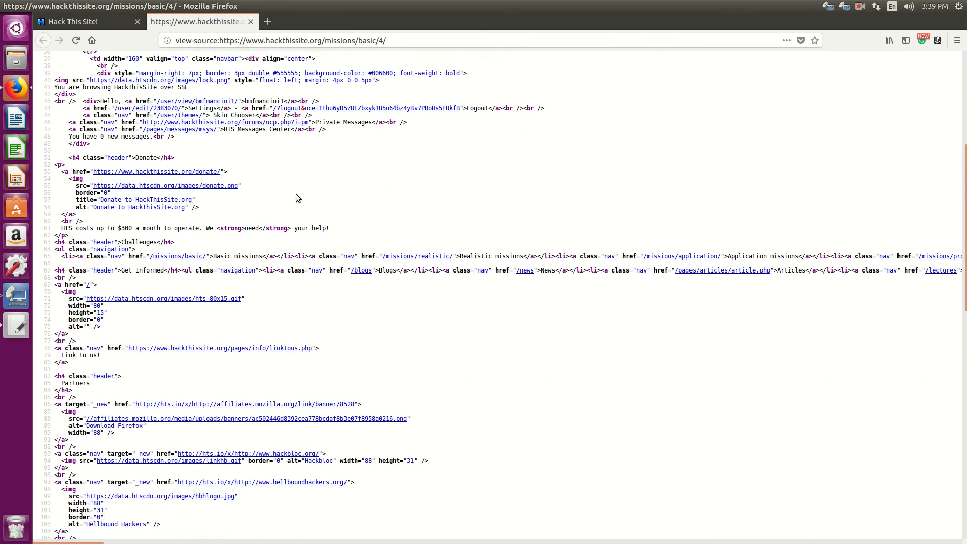
scroll(down, 3)
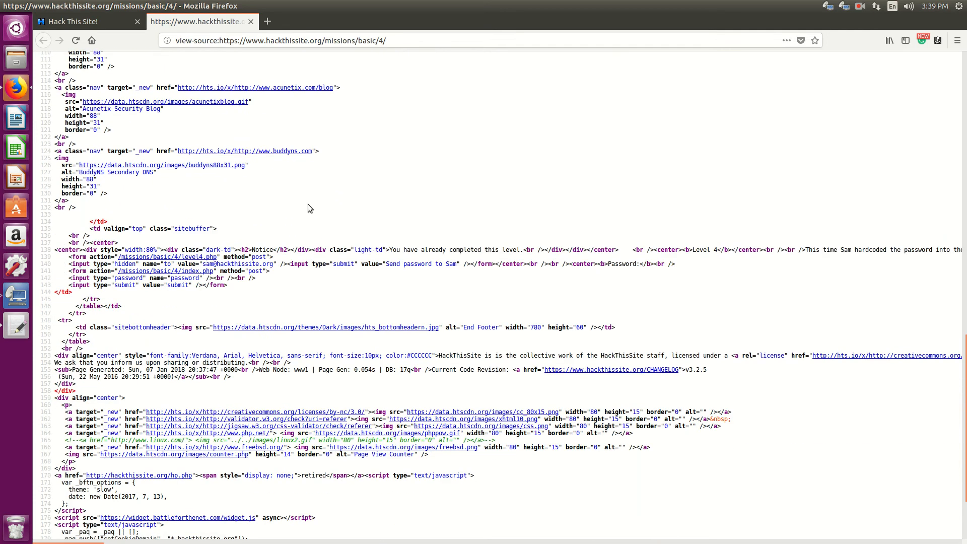
scroll(down, 3)
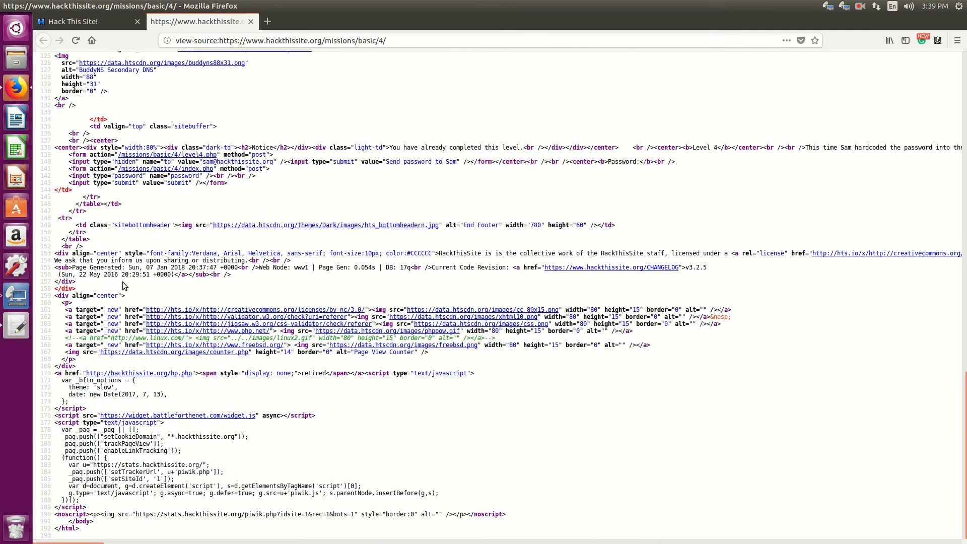
mouse_move(118, 110)
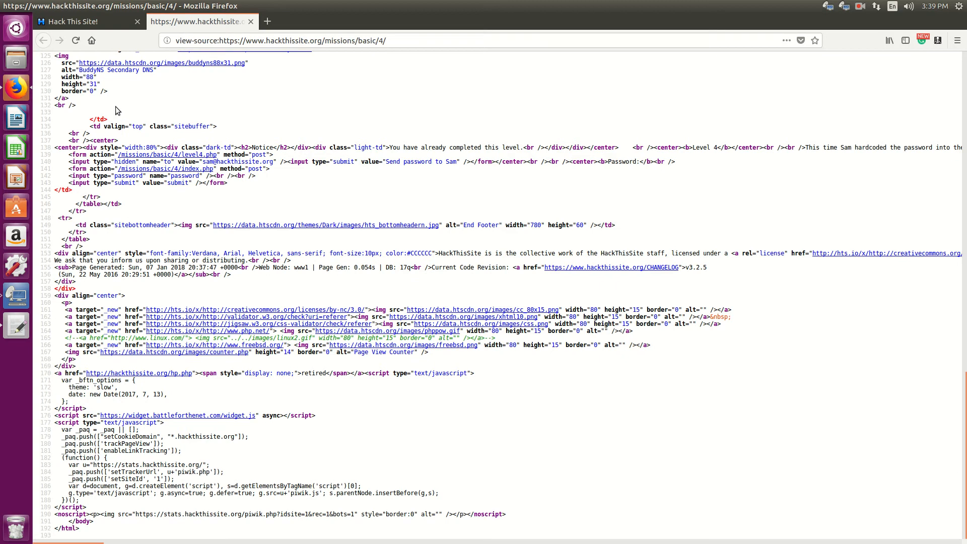
mouse_move(153, 118)
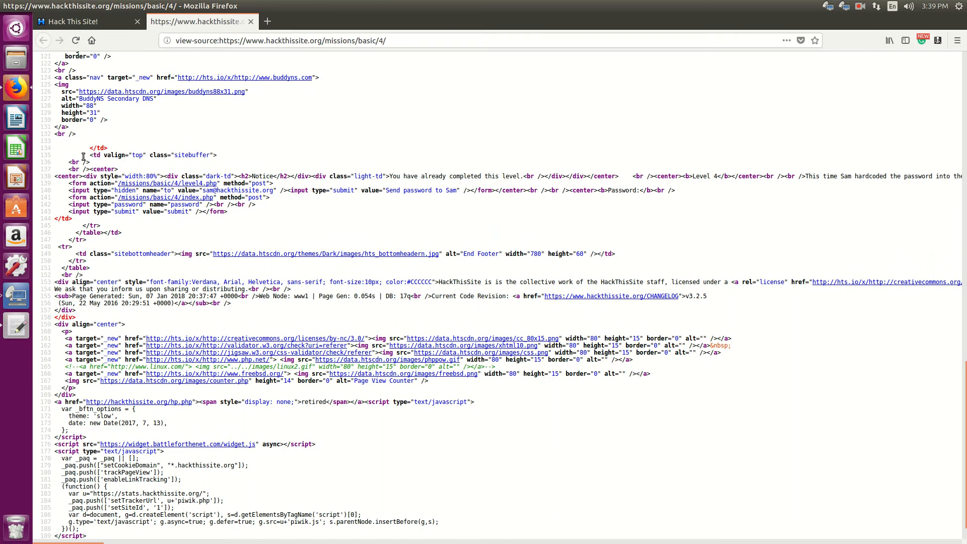
double_click(76, 183)
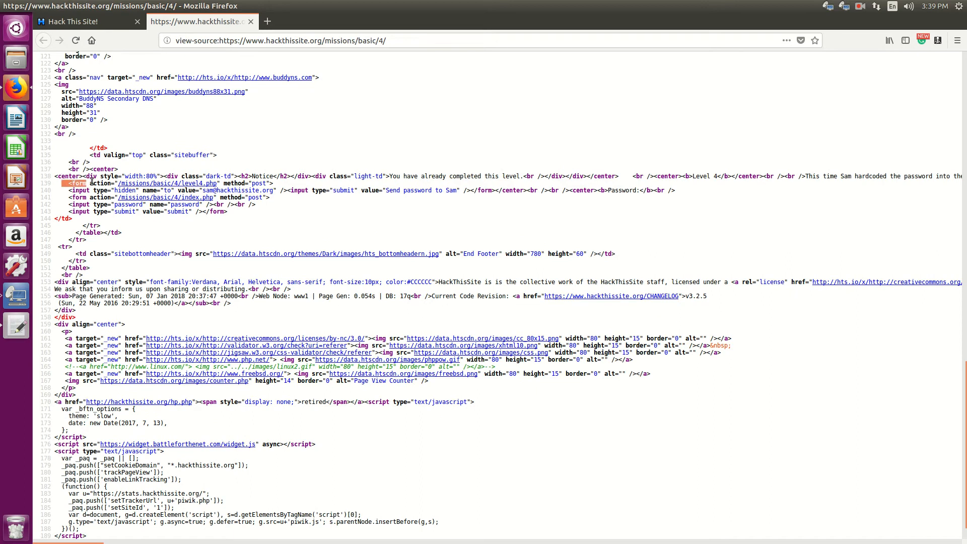
mouse_move(163, 184)
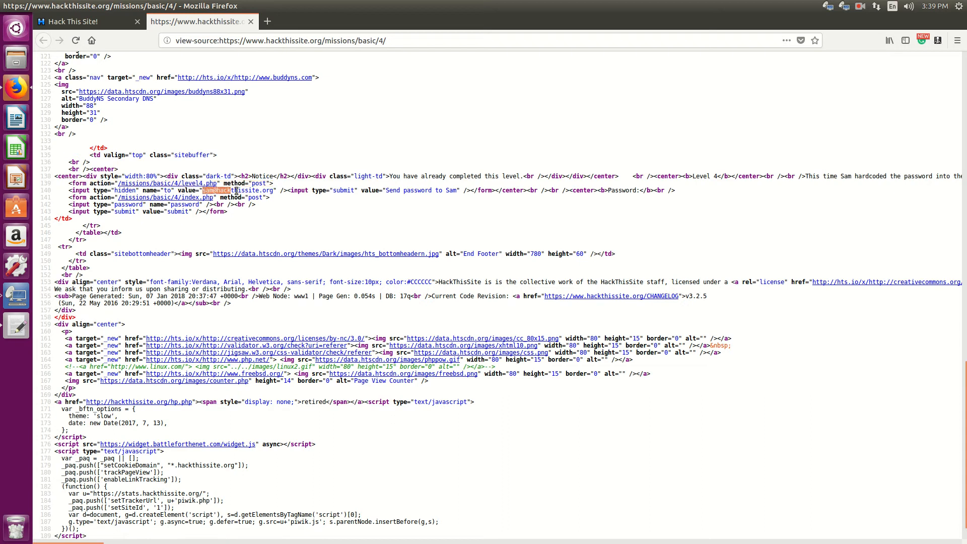
drag(206, 191, 302, 190)
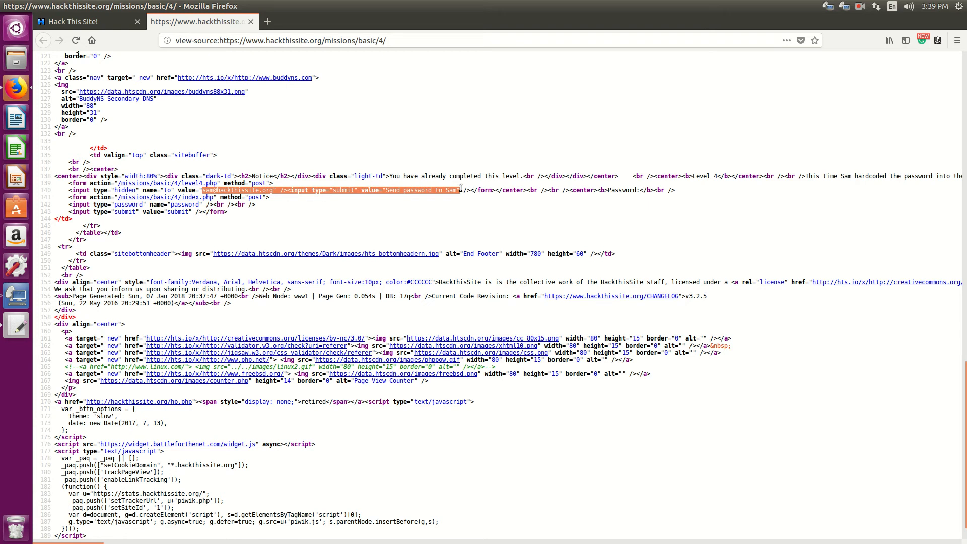
mouse_move(398, 225)
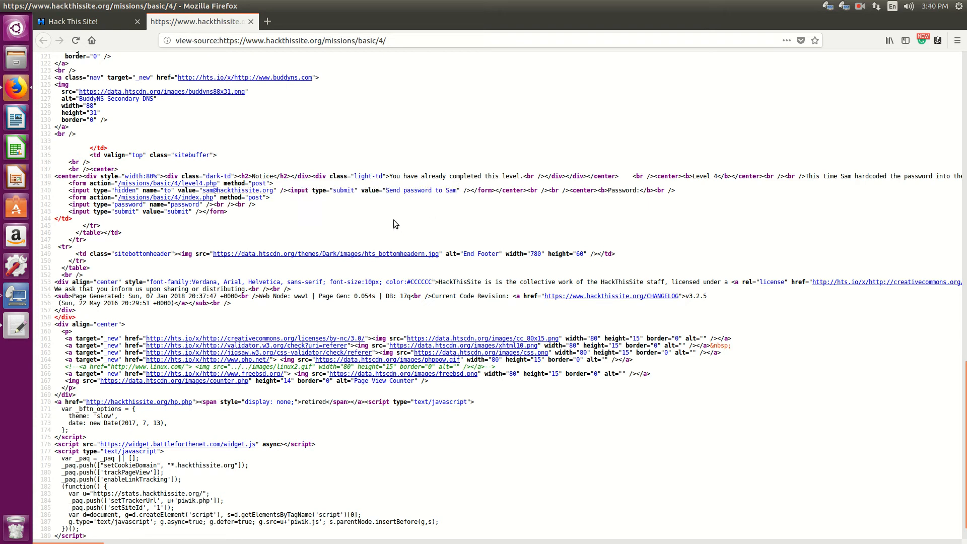
mouse_move(245, 216)
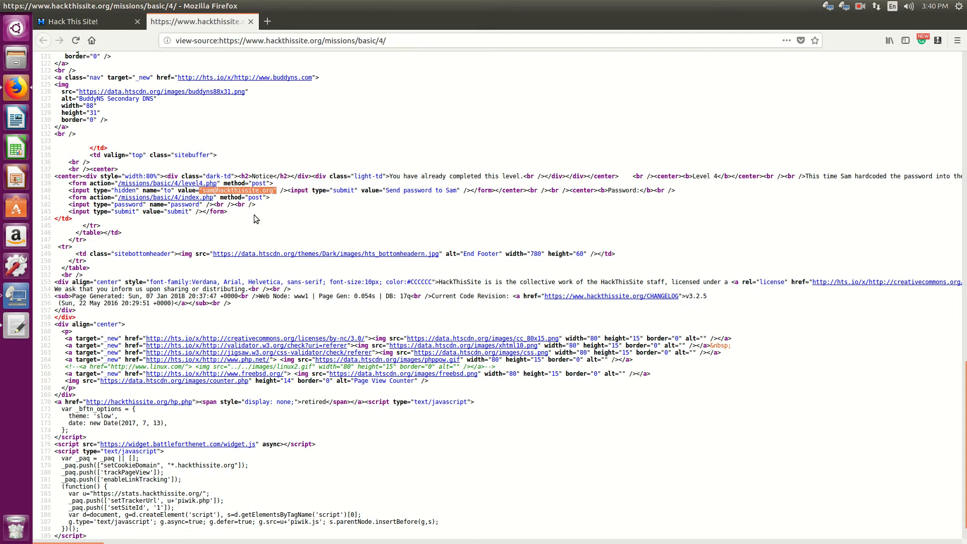
mouse_move(258, 219)
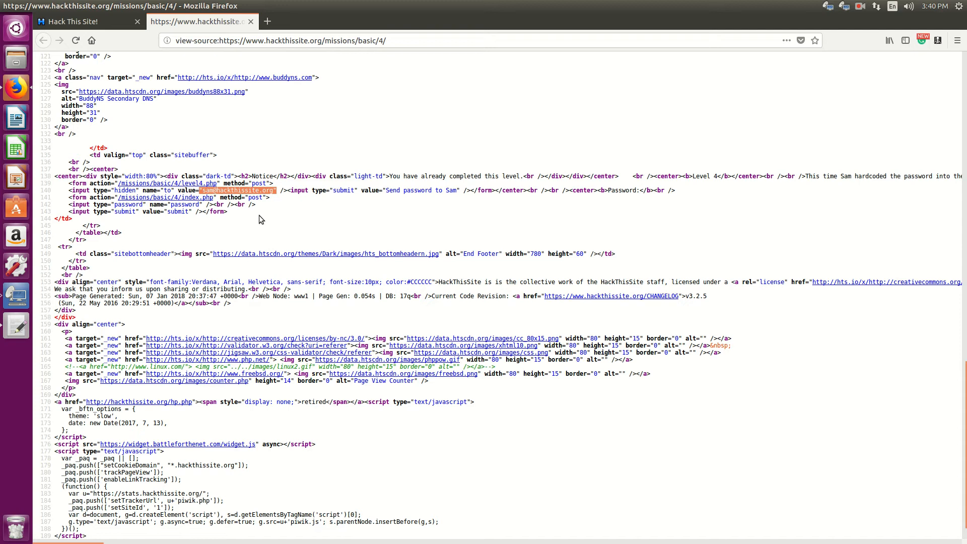
mouse_move(252, 208)
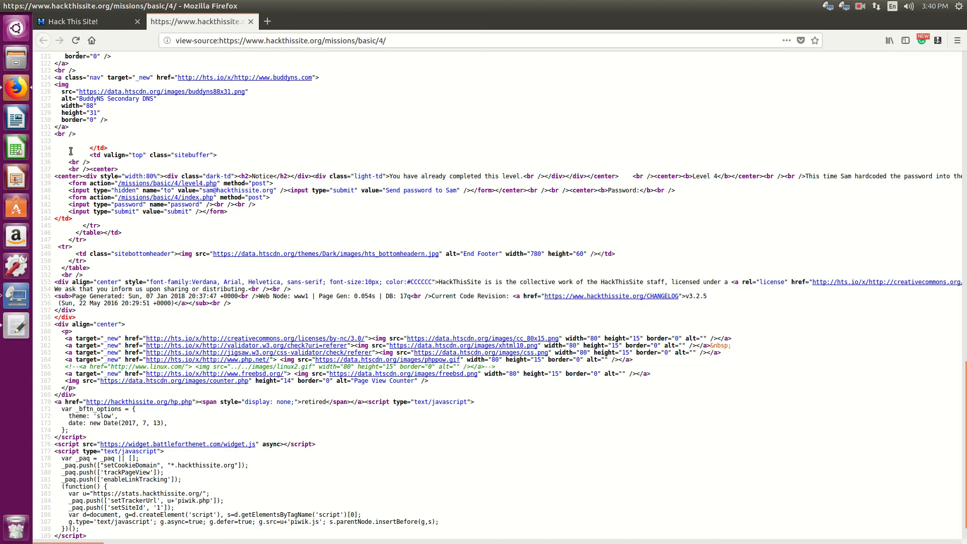
mouse_move(130, 204)
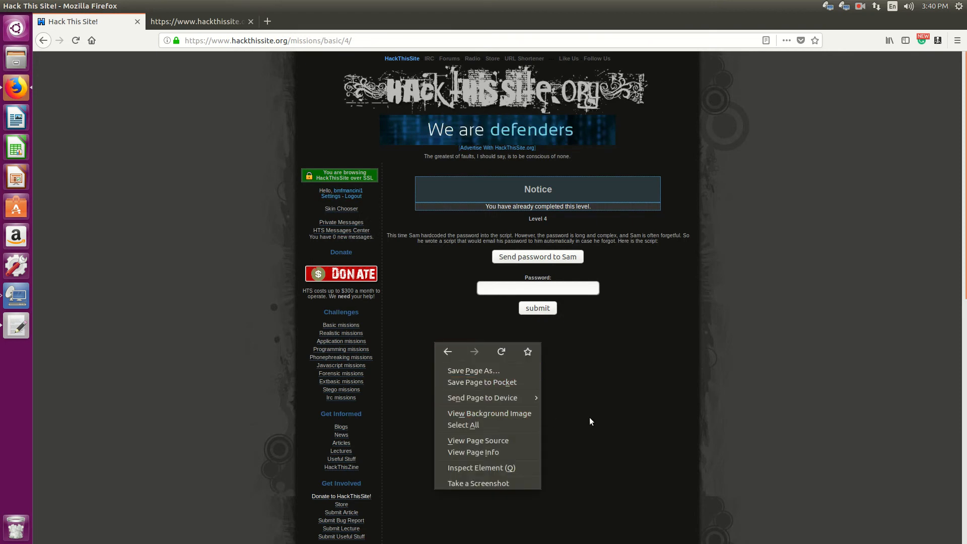
Step: Locate the hidden recipient input in the Inspector by searching the HTML for 'sam@'
click(480, 467)
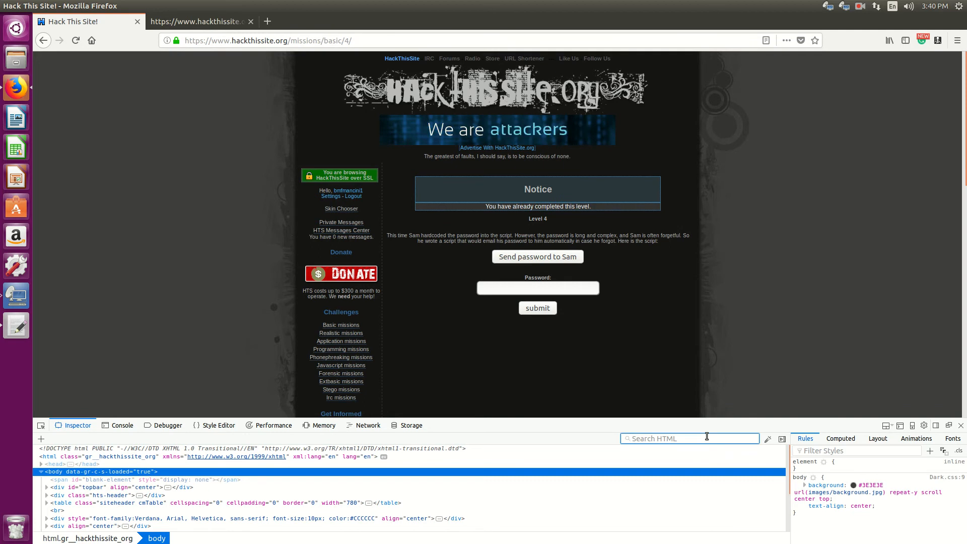
text(sam@)
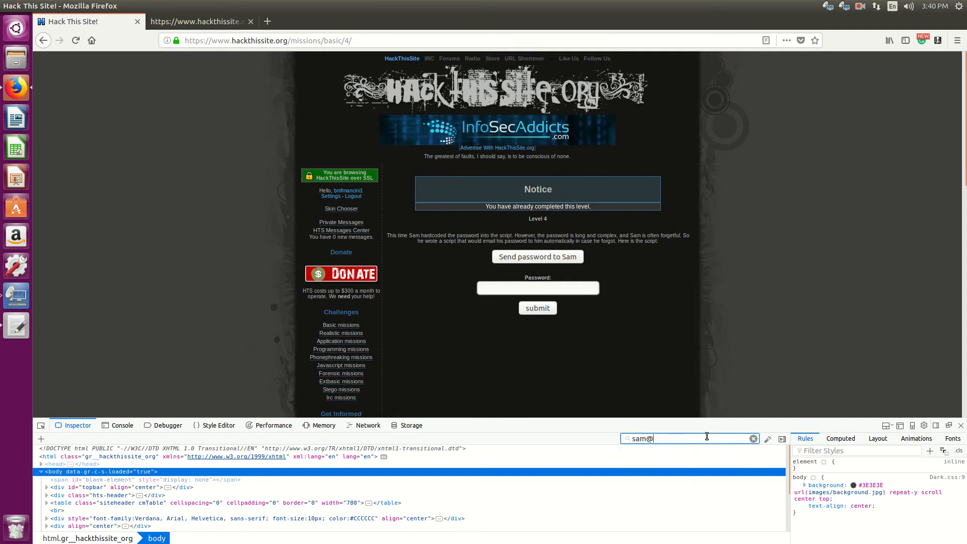
key(Enter)
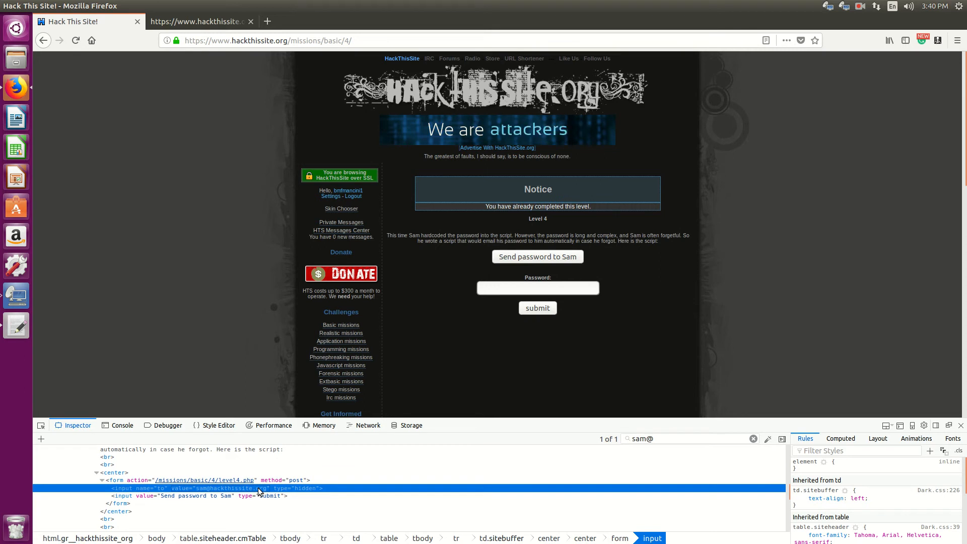
mouse_move(518, 421)
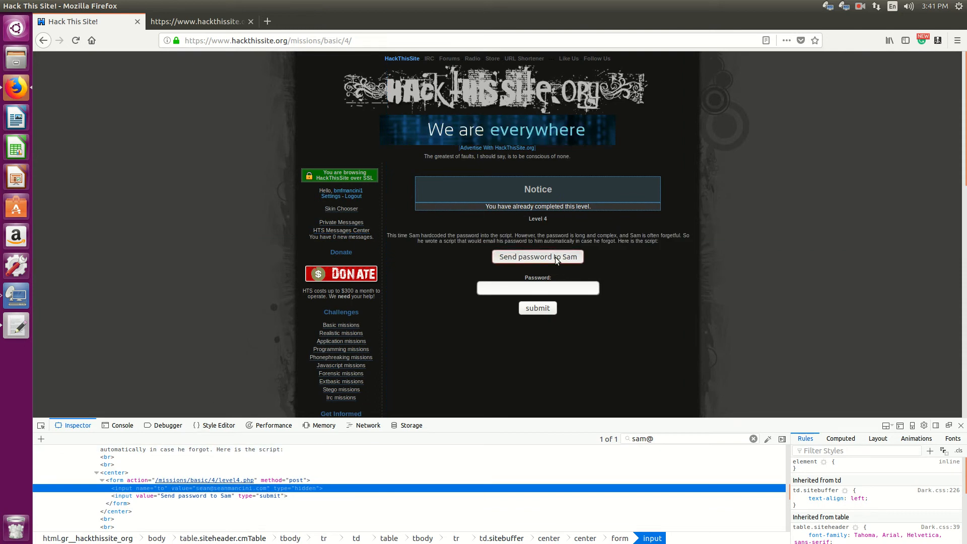
Step: Send the password reminder to the edited recipient address instead of Sam's
click(537, 257)
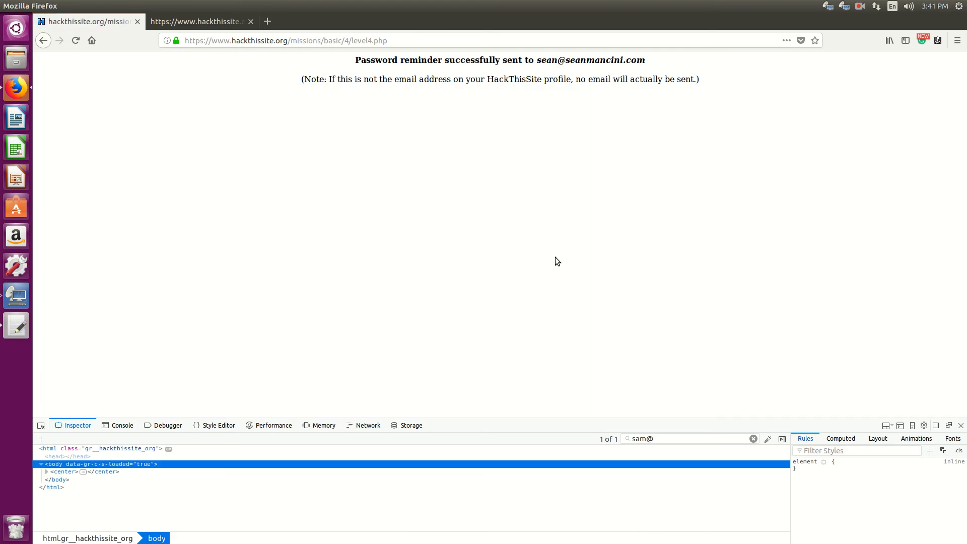
mouse_move(357, 69)
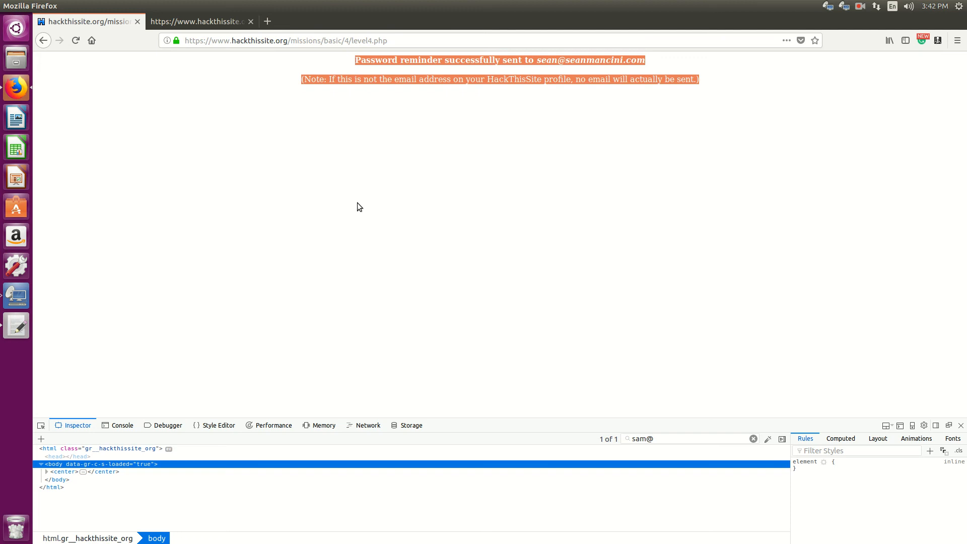
mouse_move(262, 360)
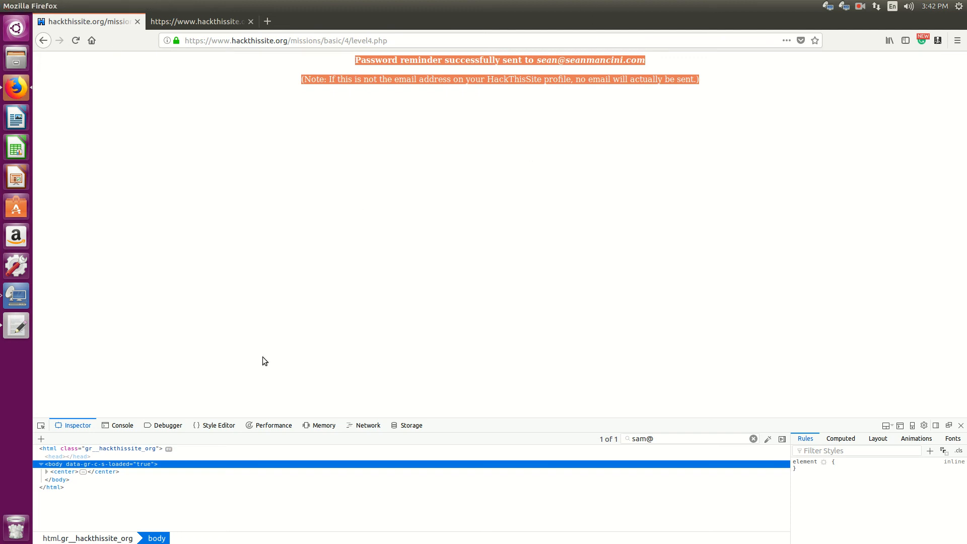
mouse_move(263, 264)
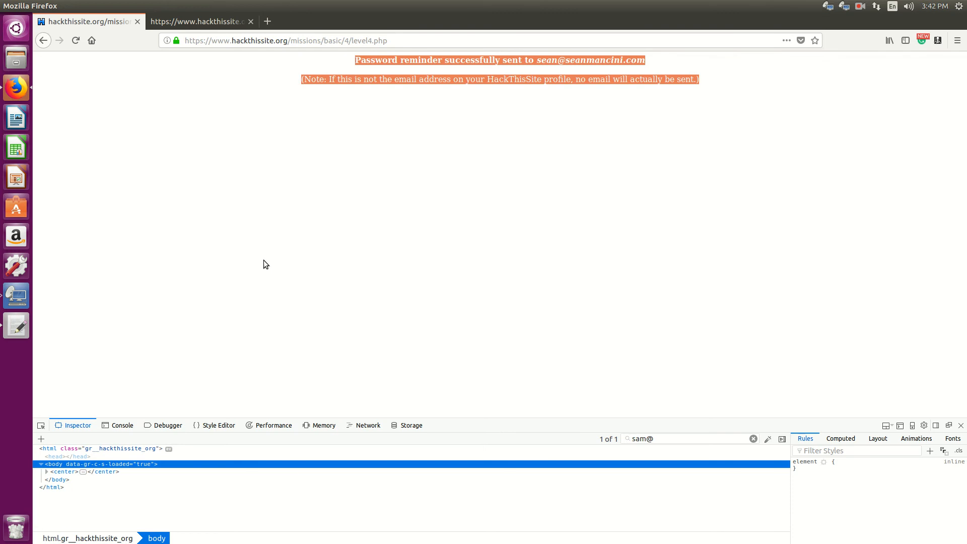
mouse_move(481, 134)
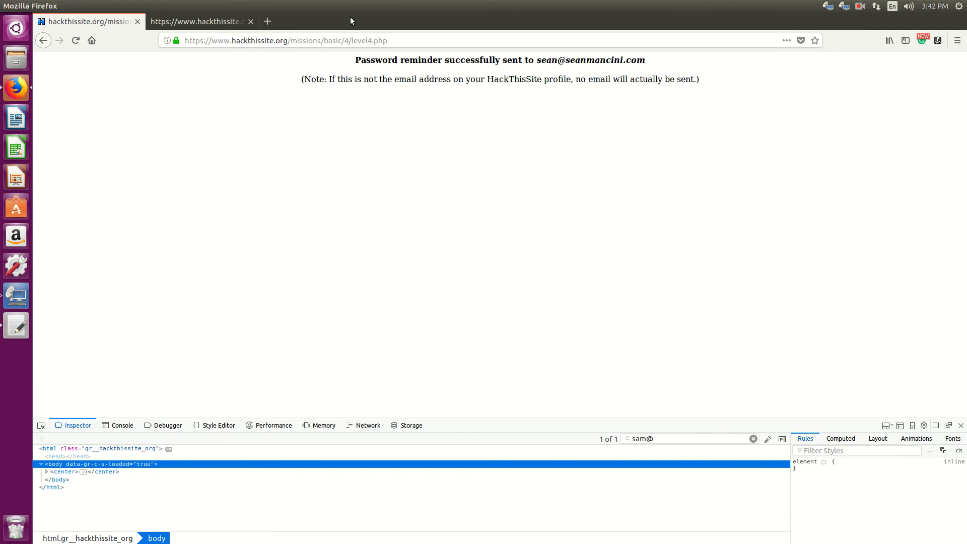
mouse_move(859, 20)
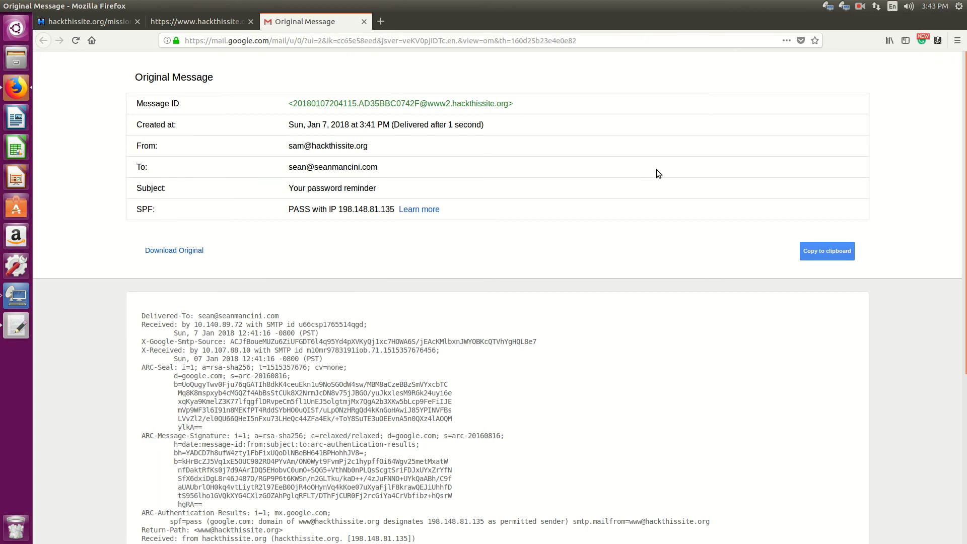
Step: Copy the Level 4 password from the body of the reminder email in Gmail
scroll(down, 3)
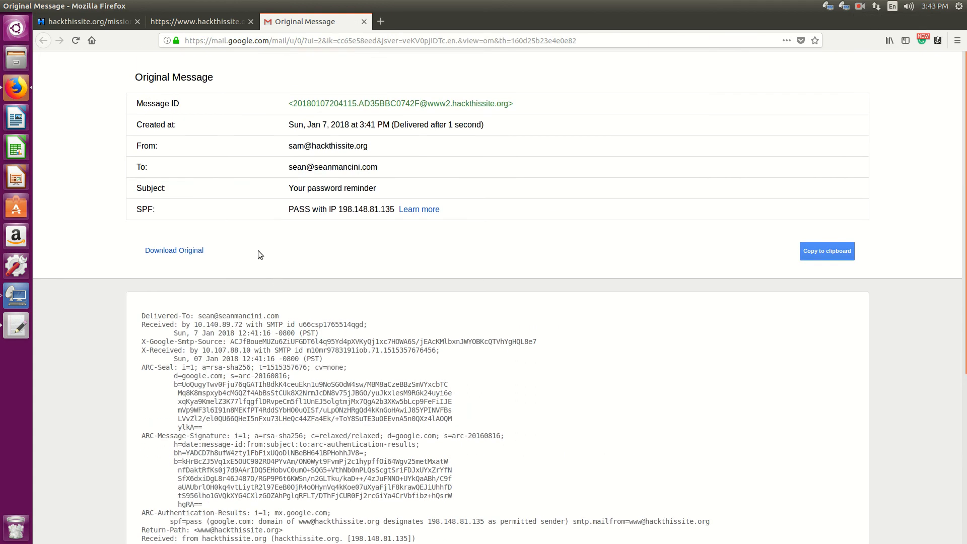
scroll(down, 3)
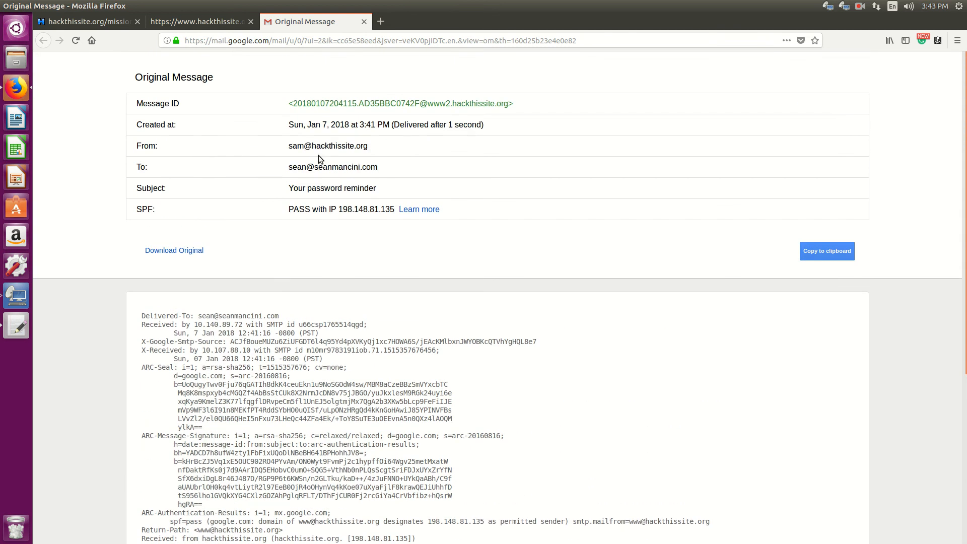
mouse_move(289, 153)
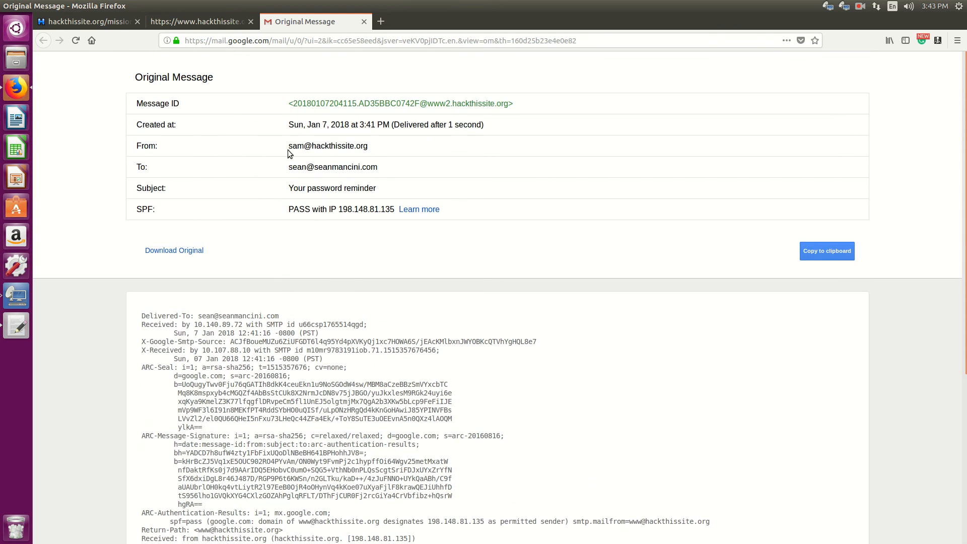
double_click(327, 145)
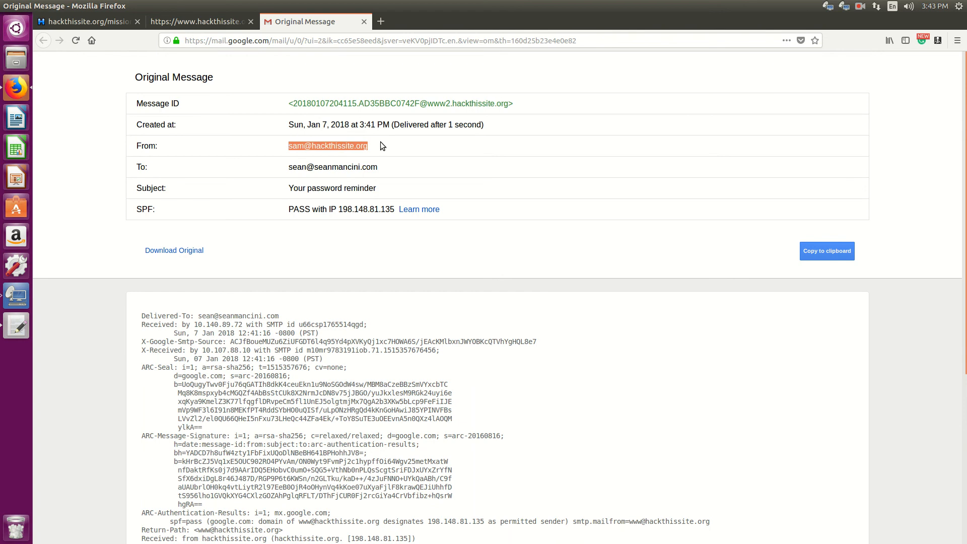
scroll(down, 3)
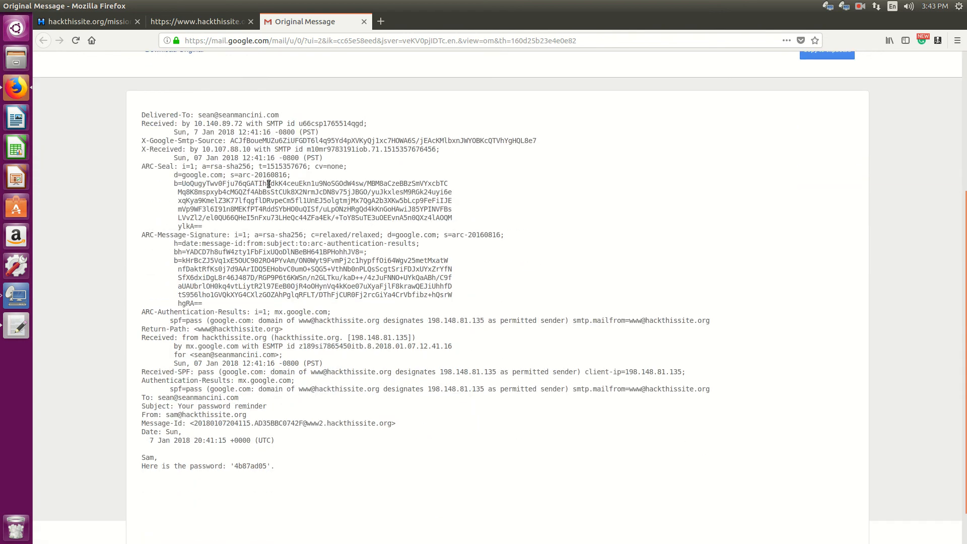
mouse_move(234, 440)
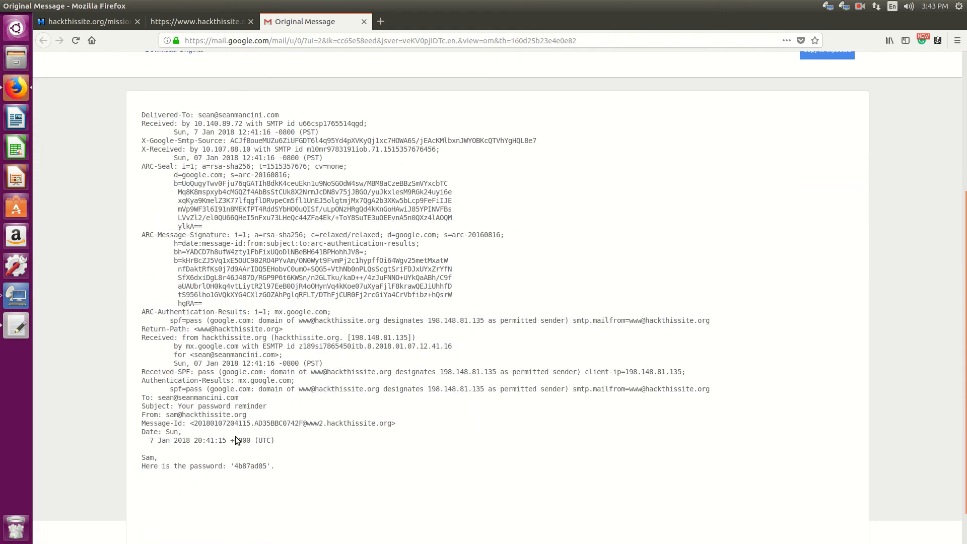
double_click(250, 466)
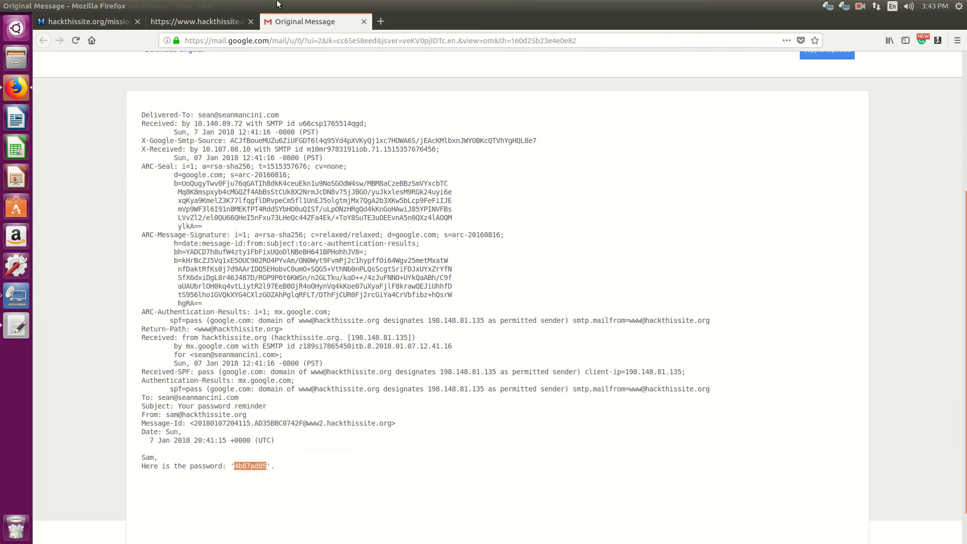
Step: Submit the copied password on the Level 4 mission page and dismiss the save-password offer
click(86, 21)
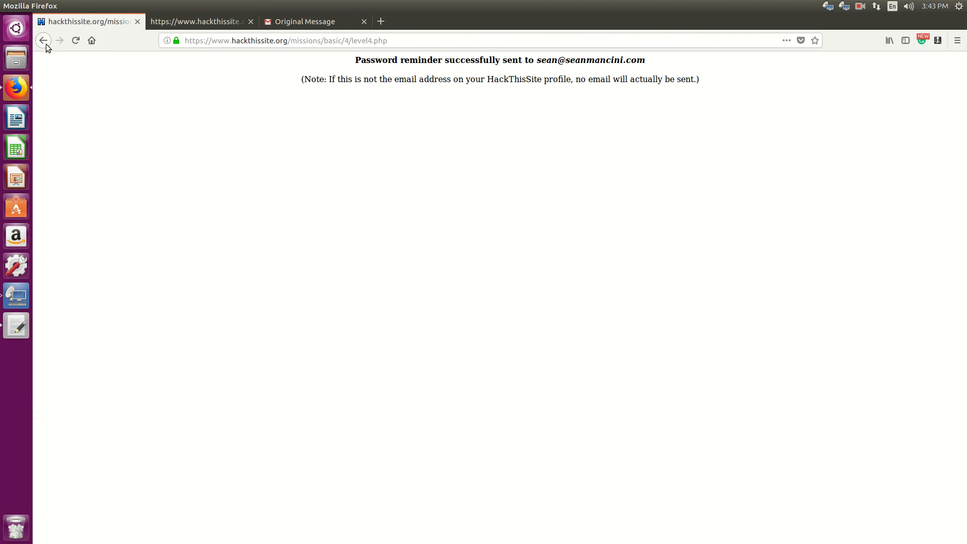
click(43, 40)
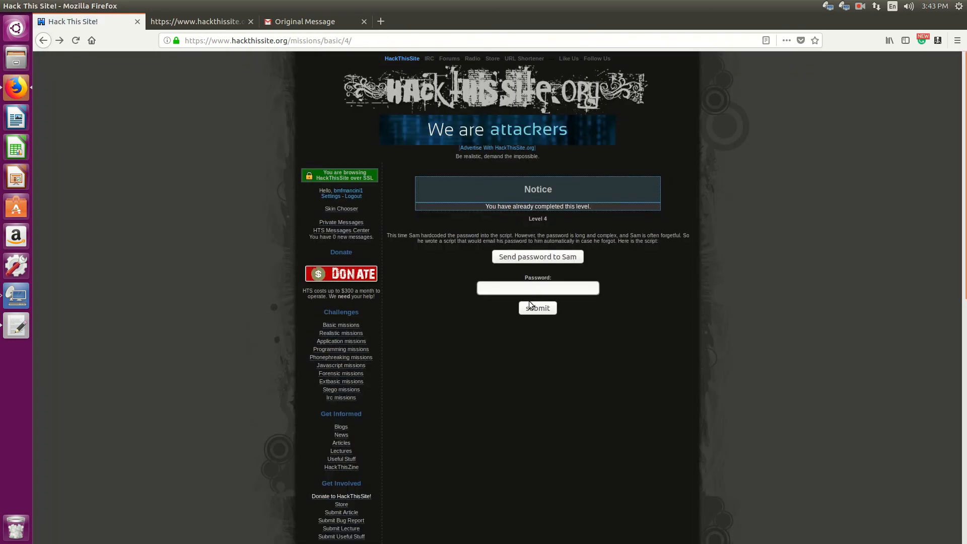
click(537, 308)
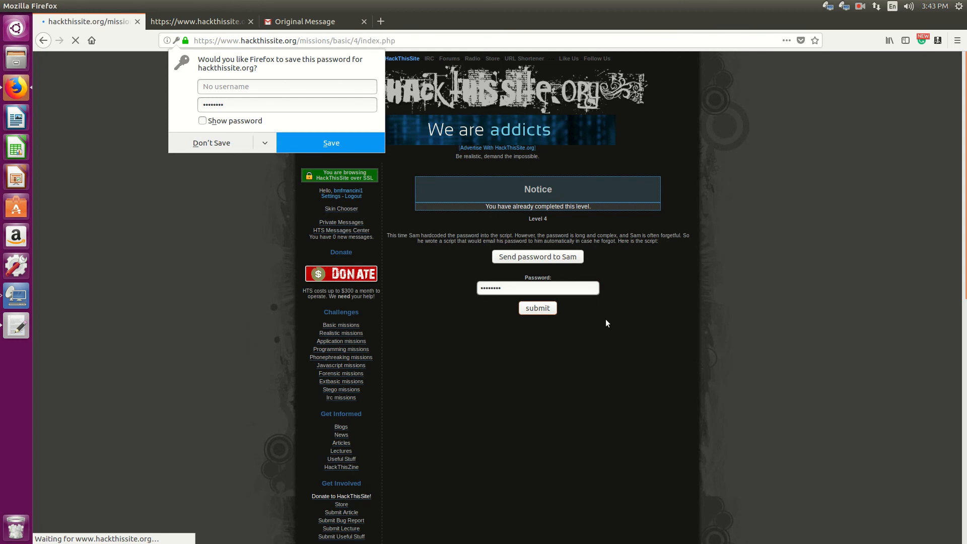
click(537, 308)
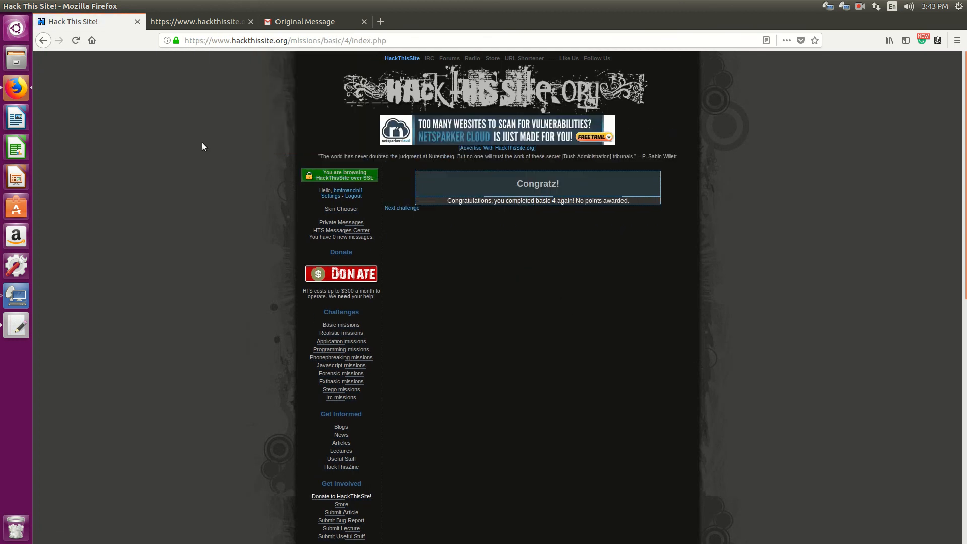
mouse_move(438, 238)
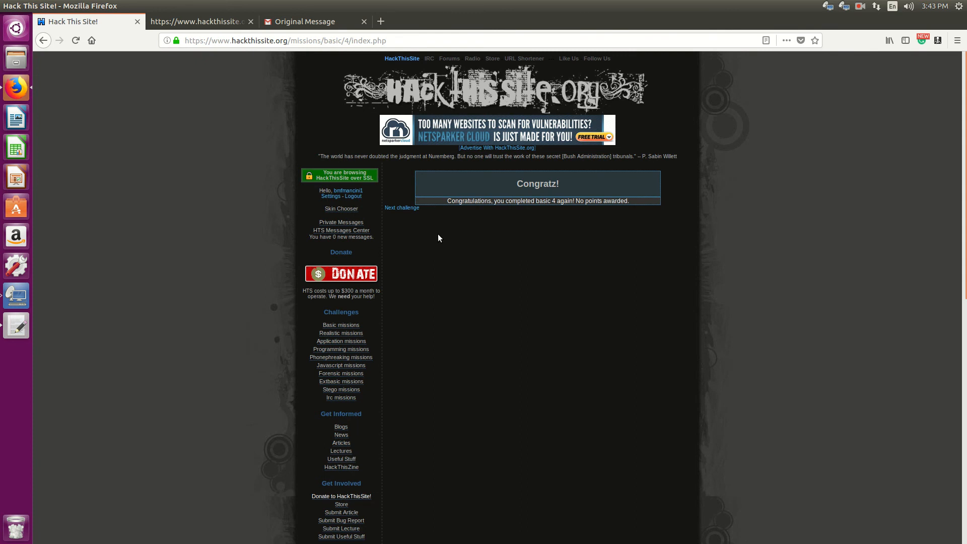
mouse_move(475, 285)
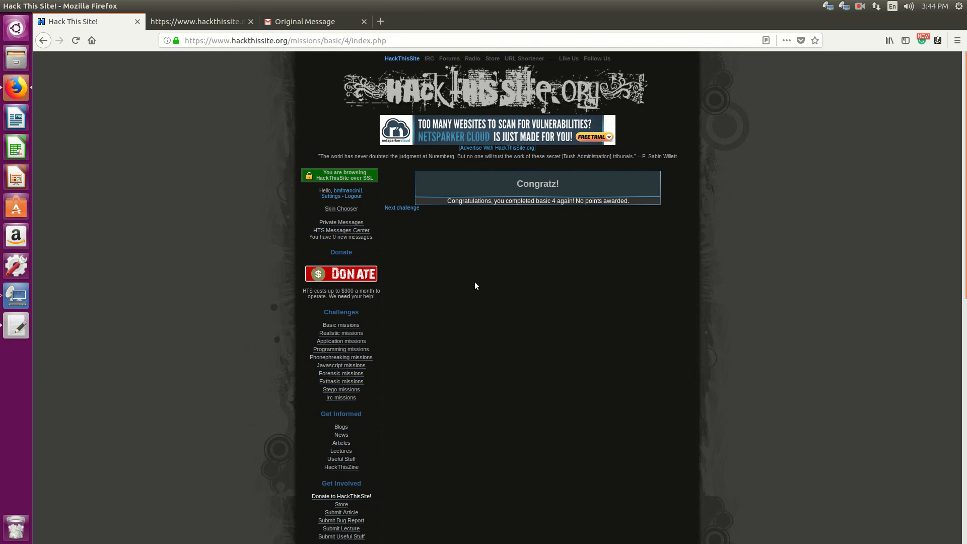
mouse_move(483, 283)
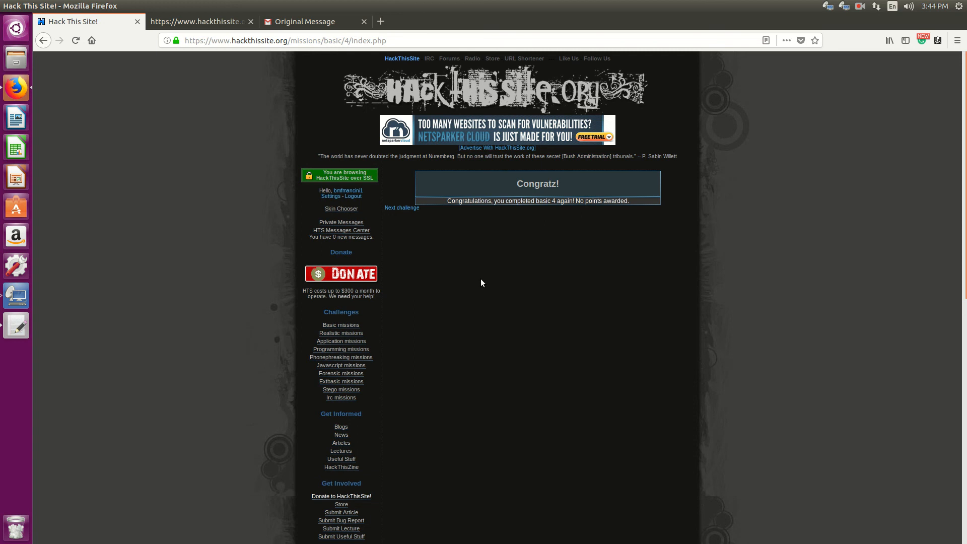
mouse_move(474, 212)
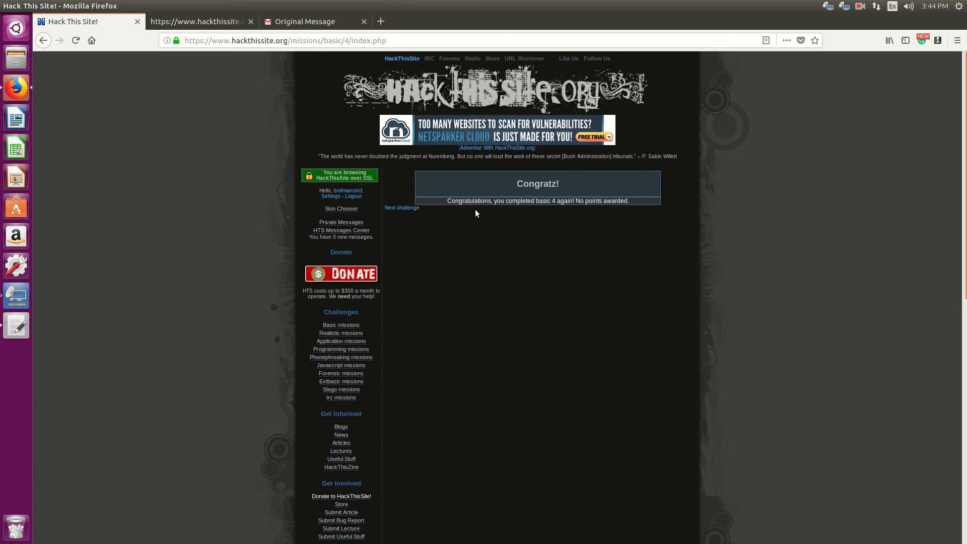
mouse_move(557, 281)
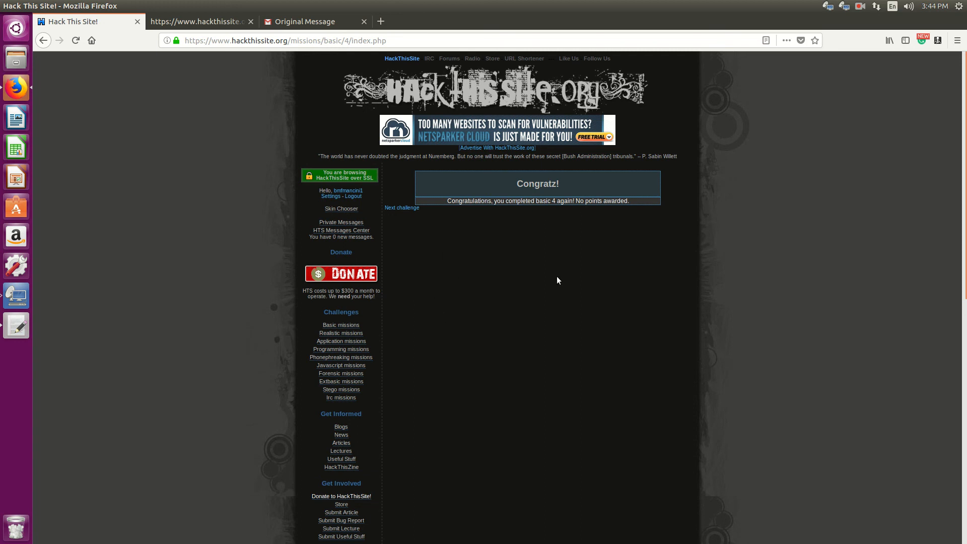
mouse_move(738, 279)
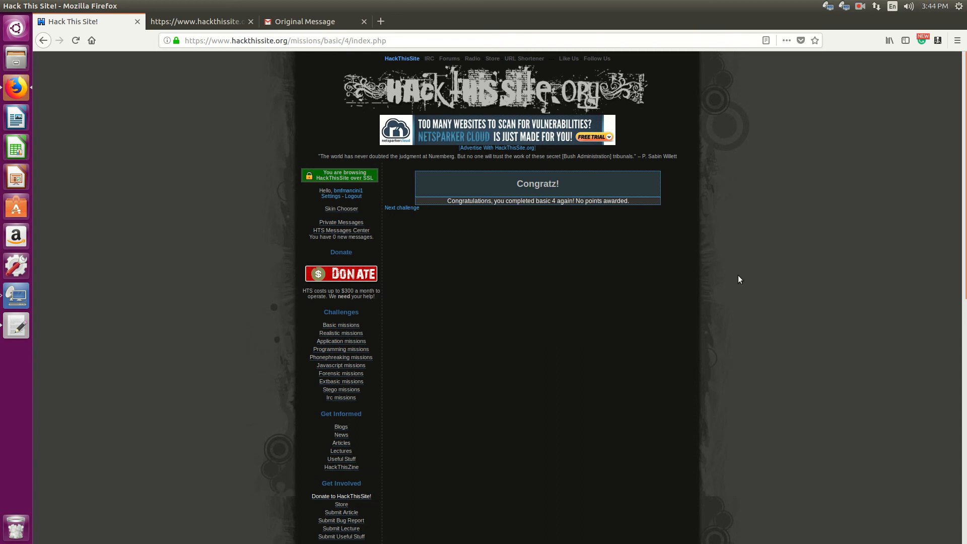
mouse_move(129, 163)
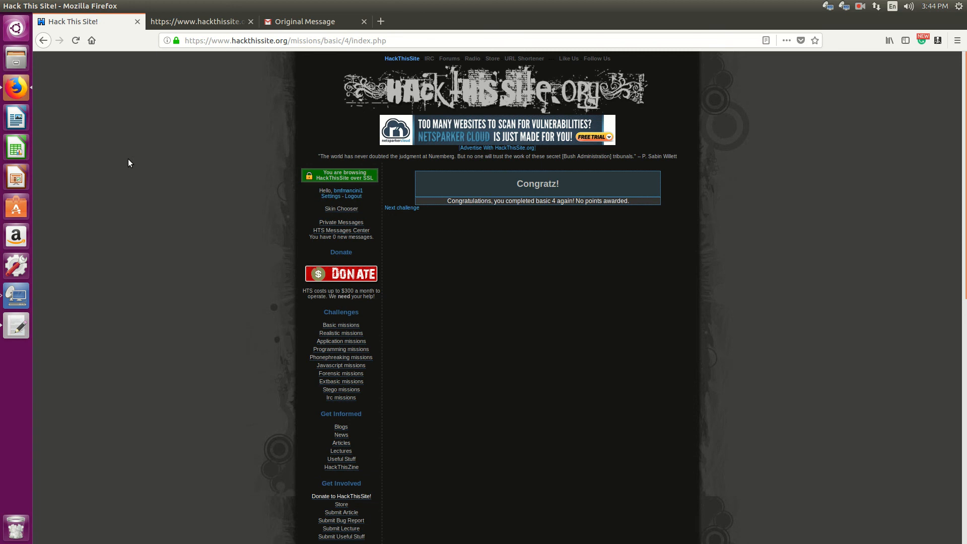
mouse_move(875, 46)
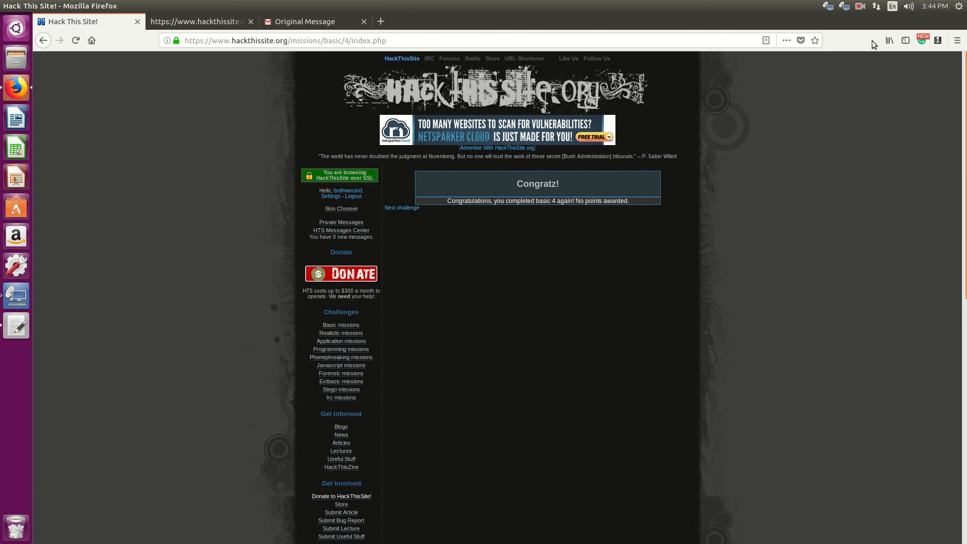
click(859, 6)
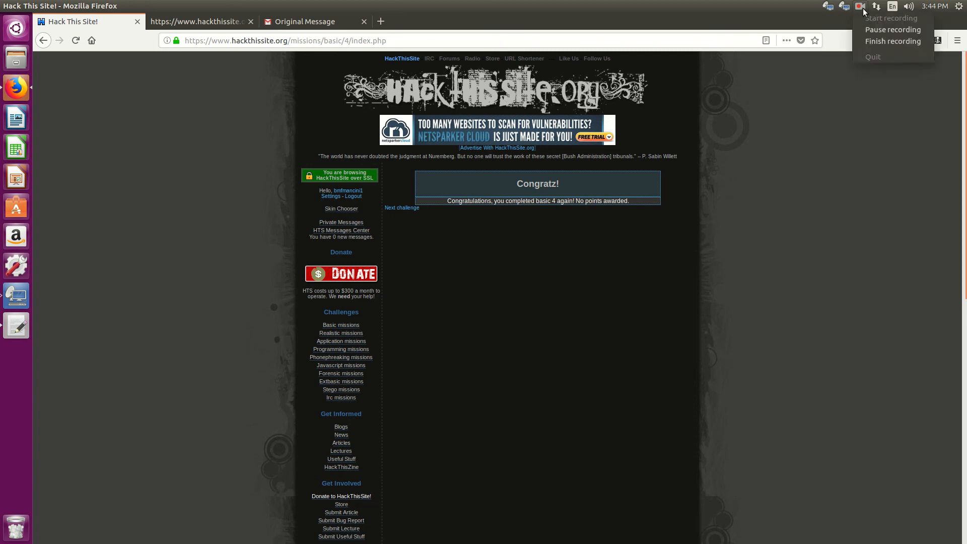